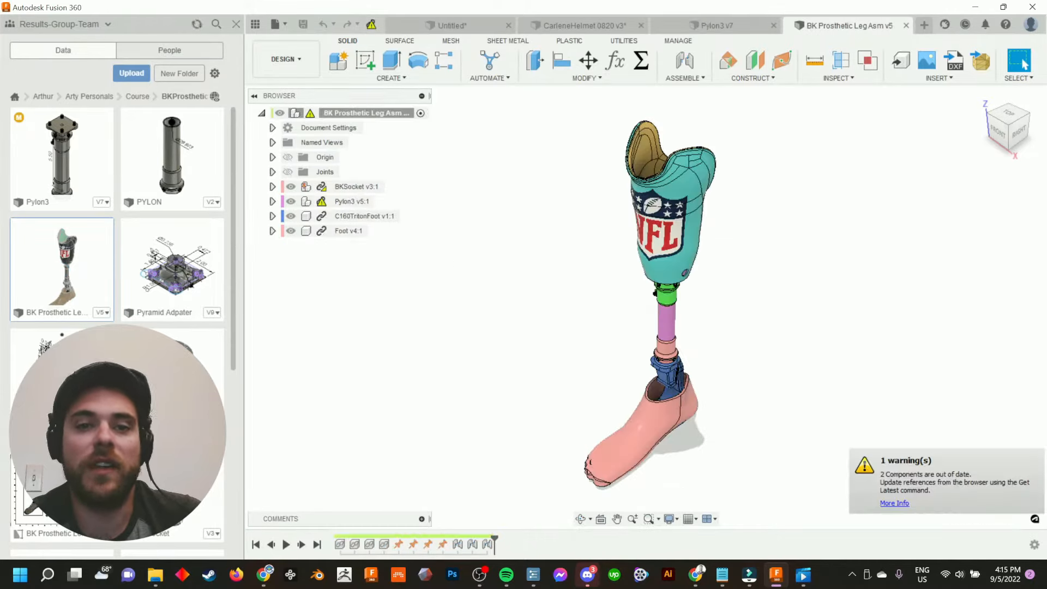
# Switch between the tube clamp adapter and the prosthetic leg assembly designs
pyautogui.click(858, 25)
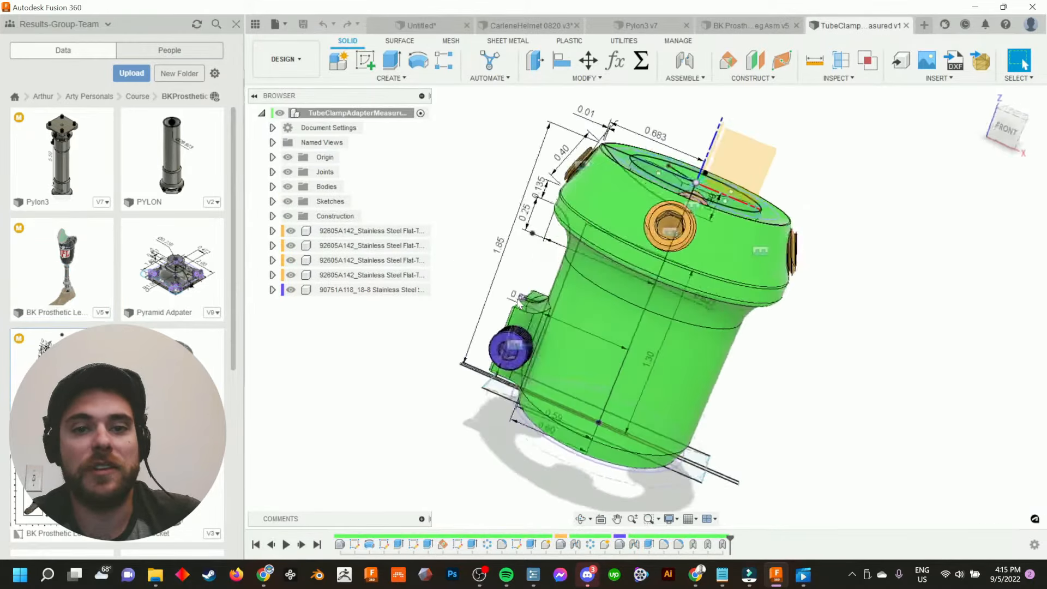
pyautogui.click(364, 289)
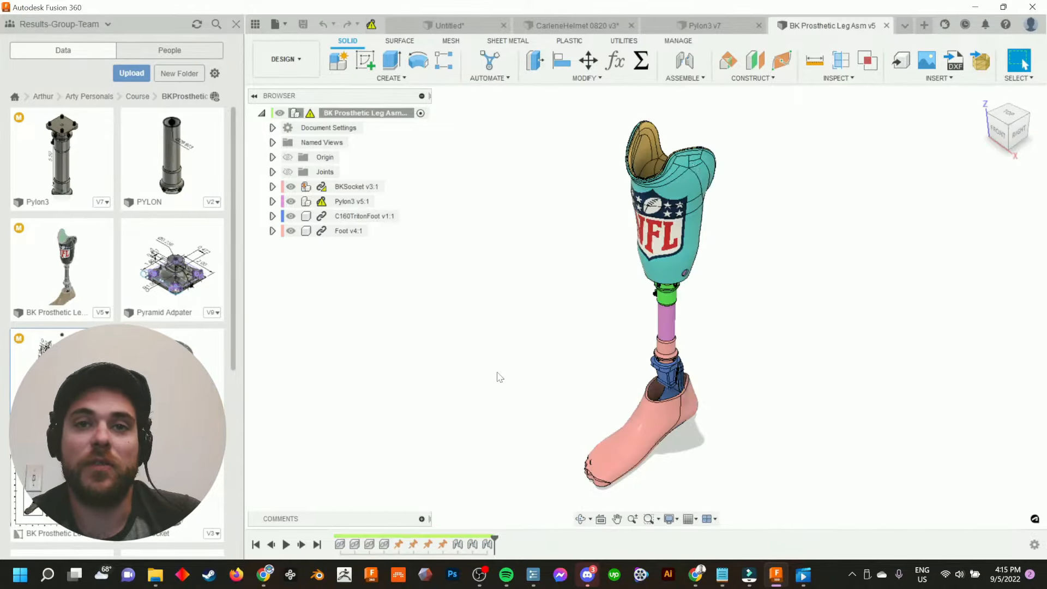
pyautogui.doubleClick(347, 230)
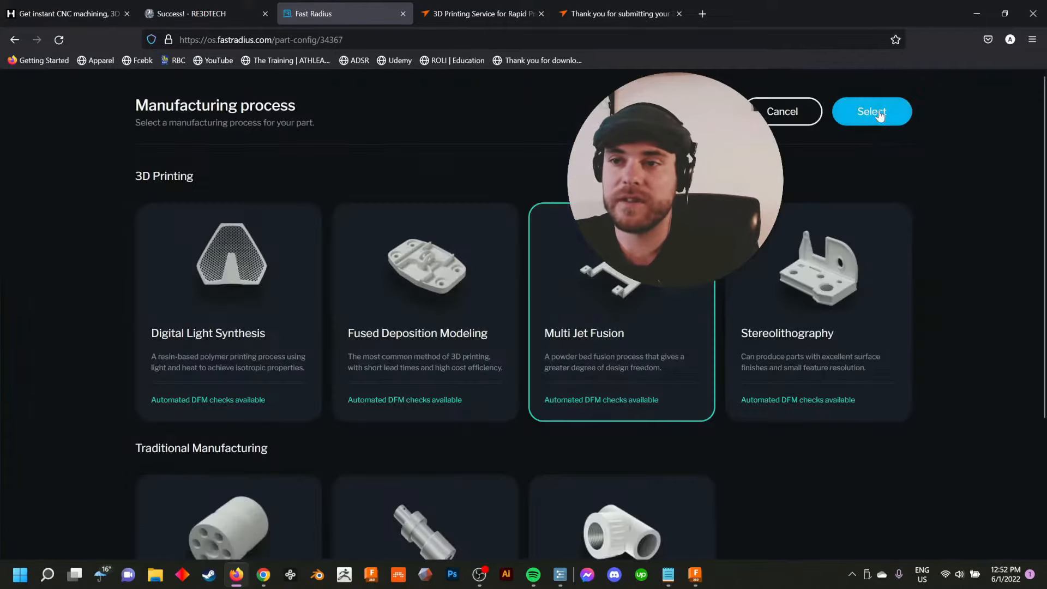
# Confirm Multi Jet Fusion in PA 12 as the socket's manufacturing process
pyautogui.click(870, 111)
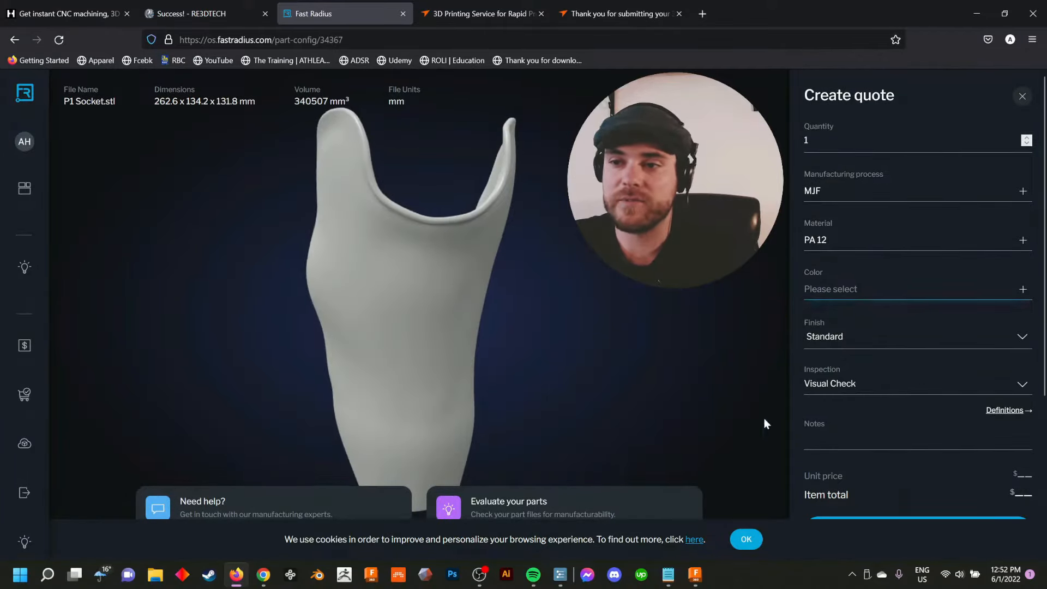
pyautogui.scroll(-3)
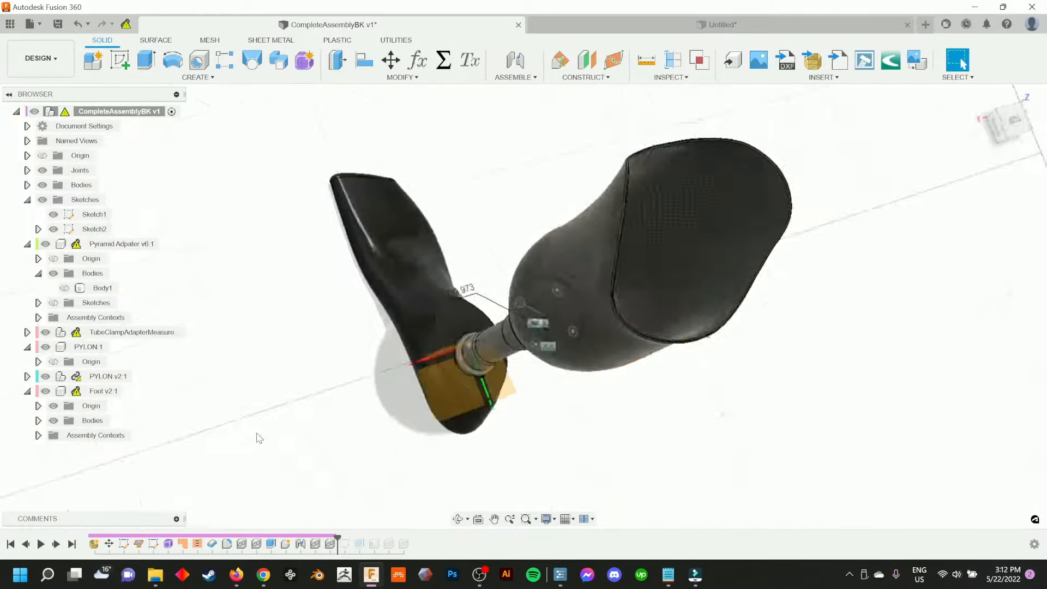
# Open Footshell v1 and insert another project file into the current design
pyautogui.click(705, 25)
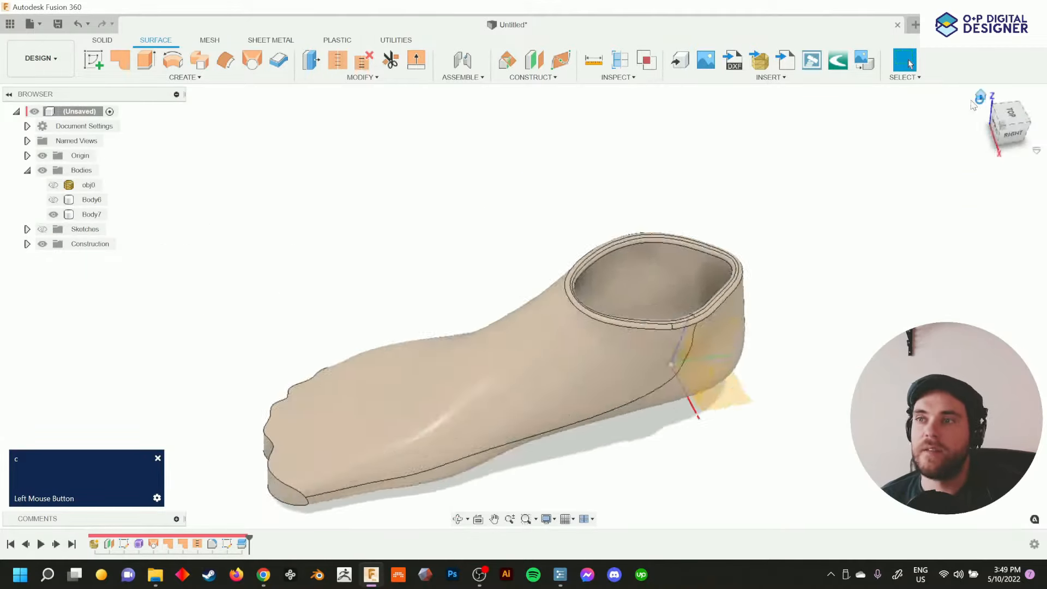
pyautogui.rightClick(171, 367)
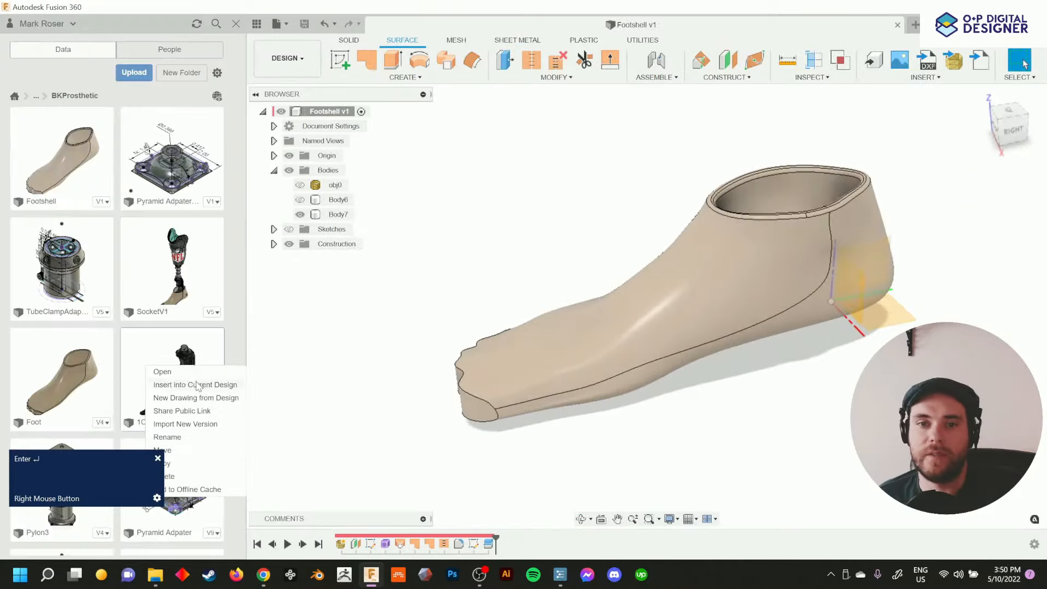
pyautogui.click(161, 371)
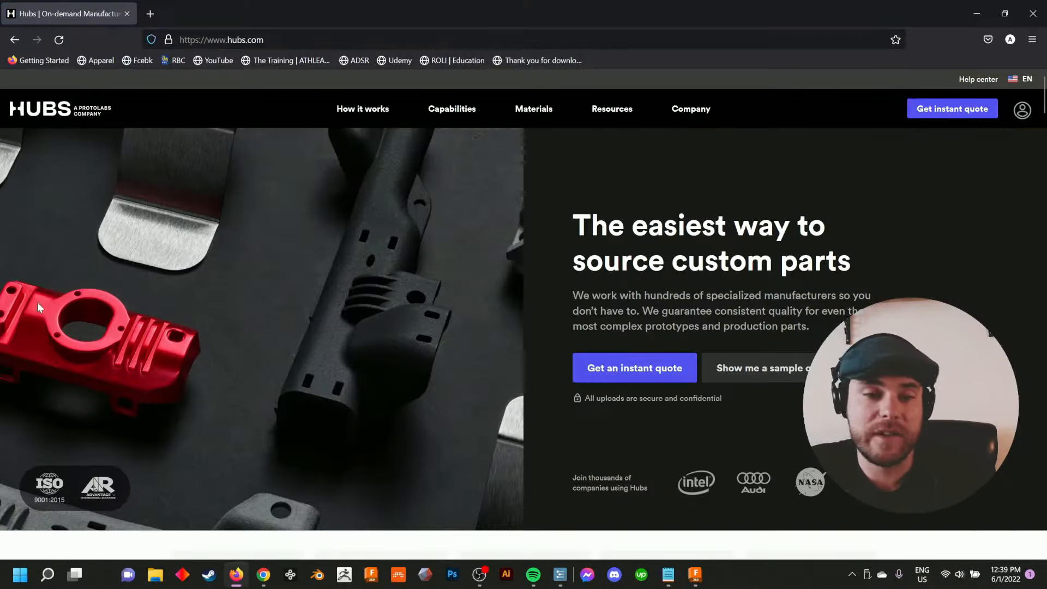
# Browse from Hubs through YouTube and LinkedIn to the course page's 13-lesson list
pyautogui.scroll(-3)
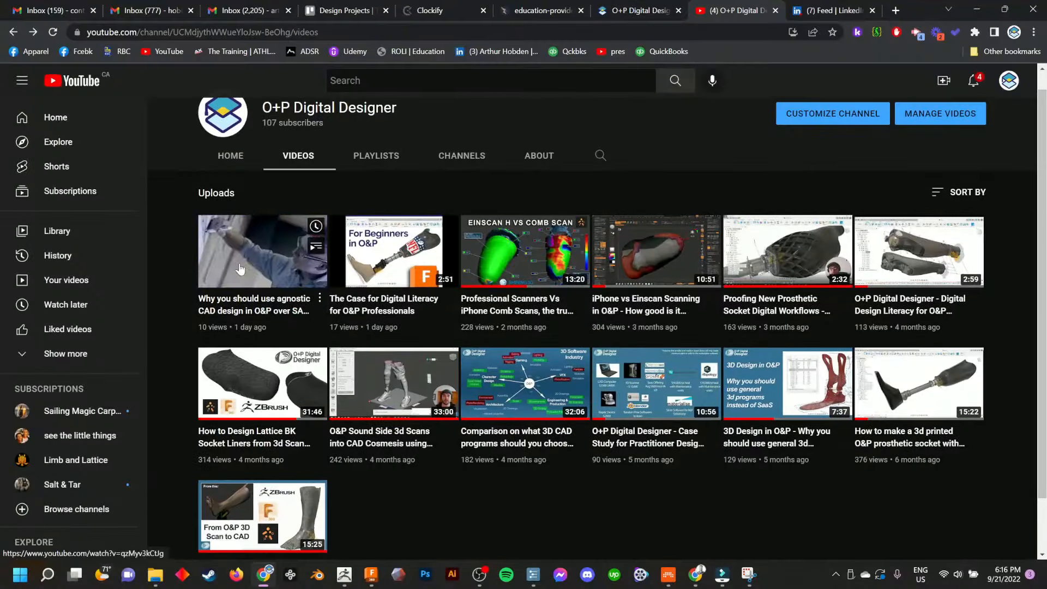
pyautogui.click(829, 9)
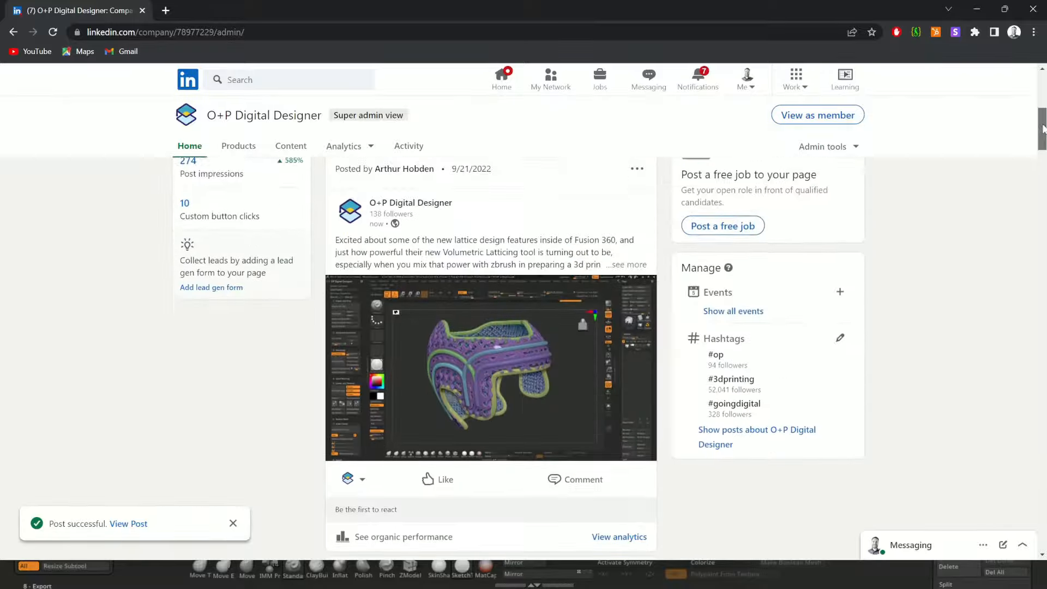
pyautogui.click(76, 10)
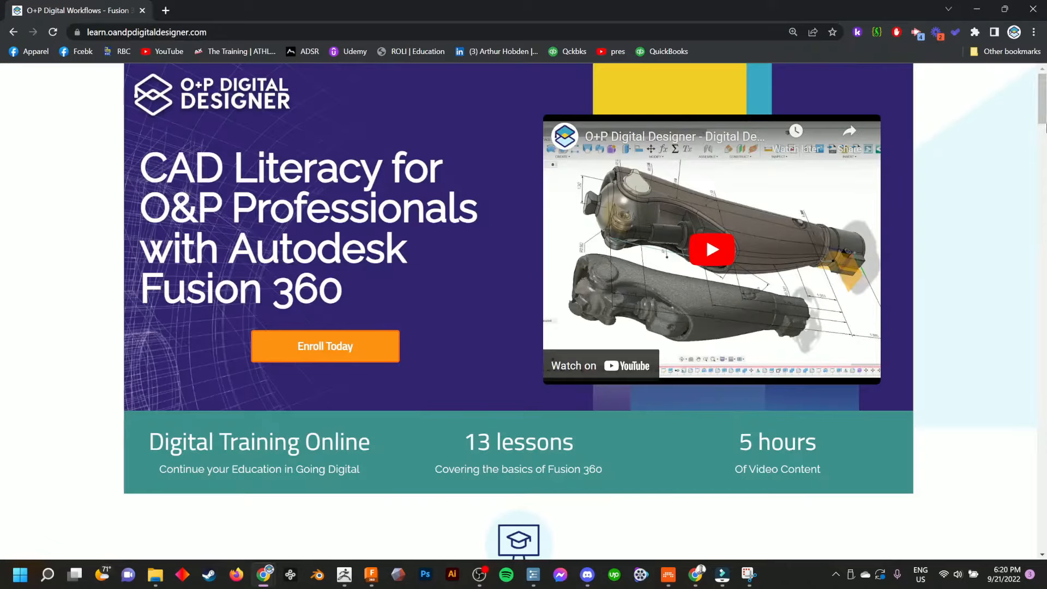
pyautogui.scroll(-3)
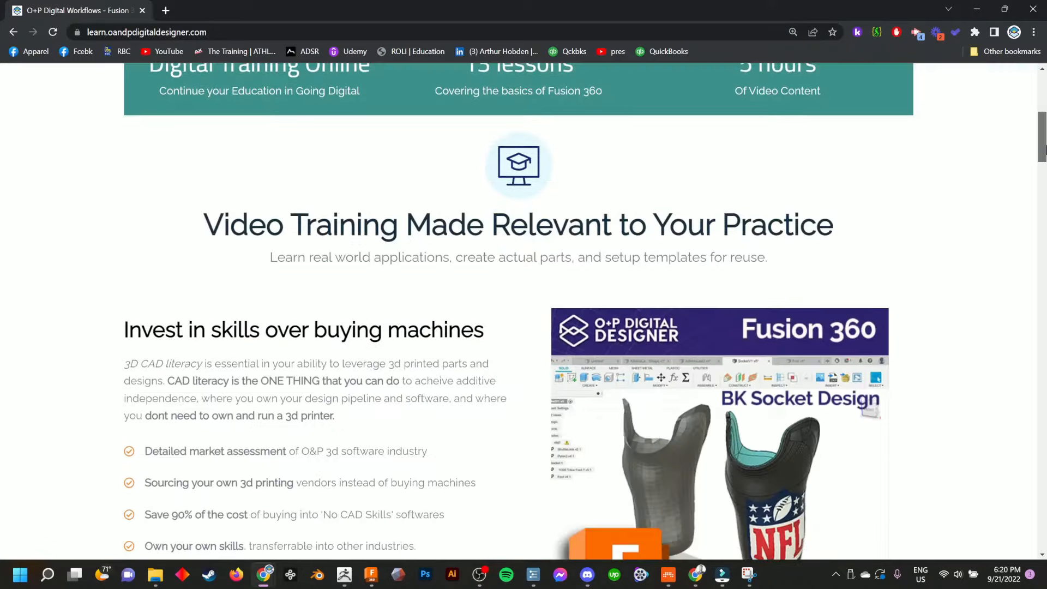
pyautogui.scroll(-3)
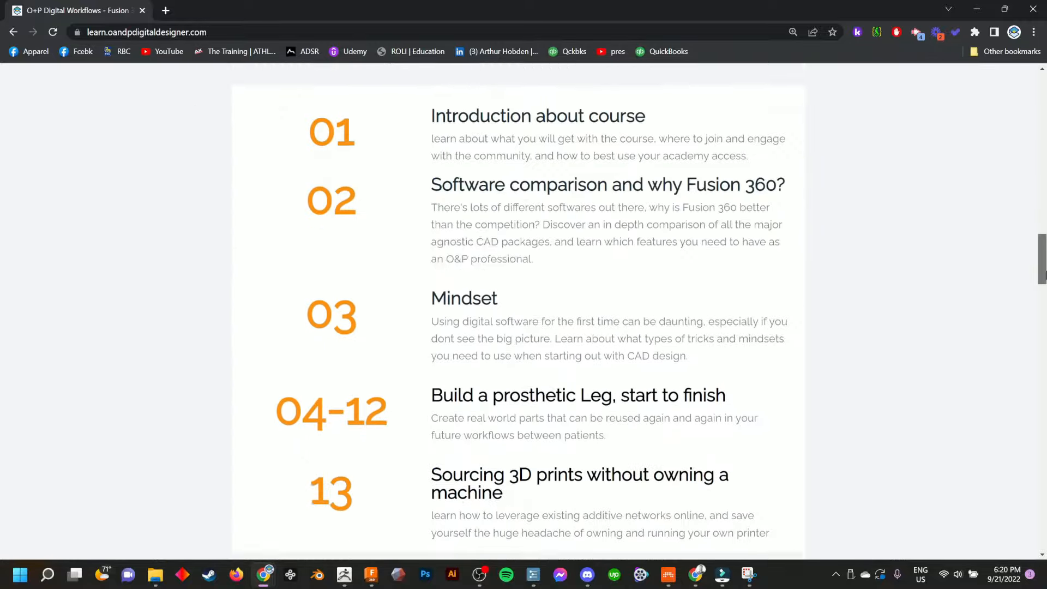